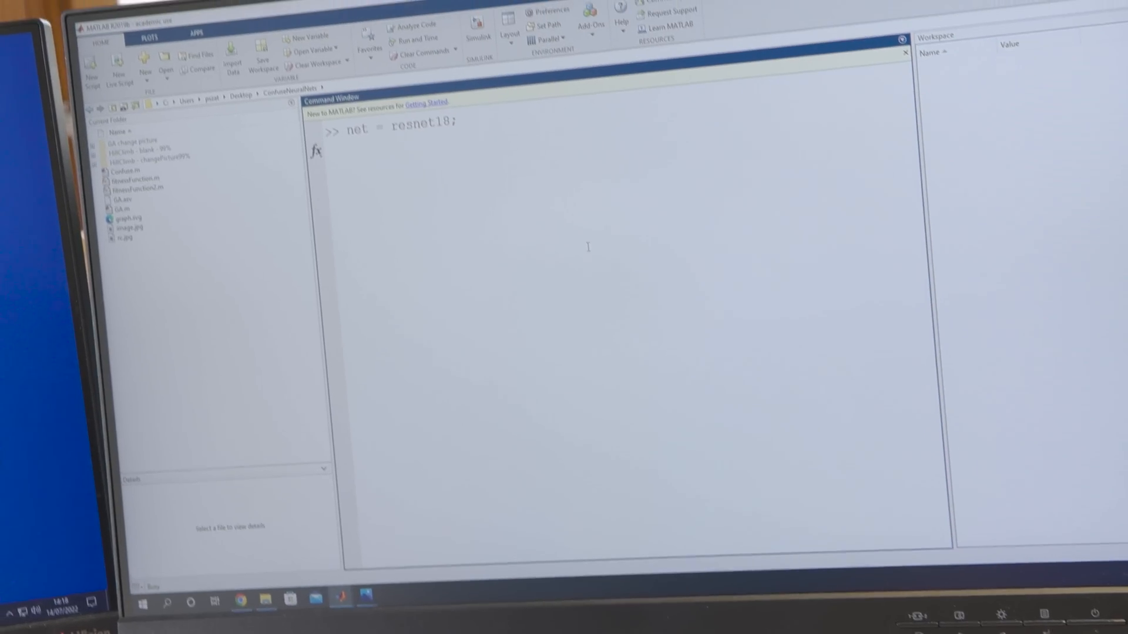
Run net = resnet18; to load the pretrained ResNet-18 DAGNetwork into variable net
key("enter")
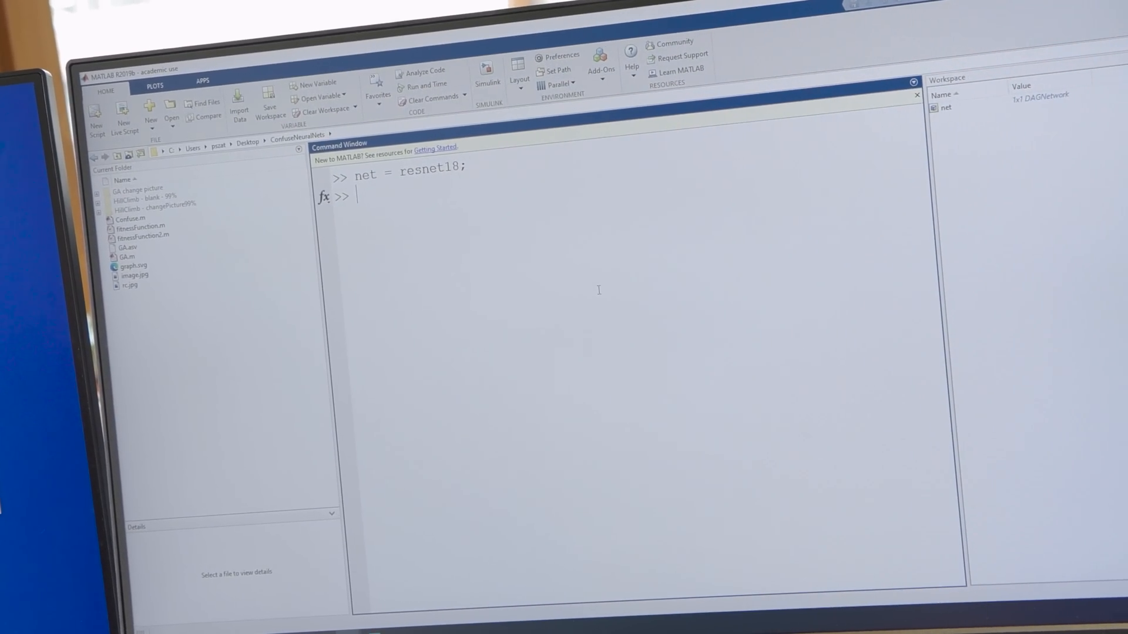